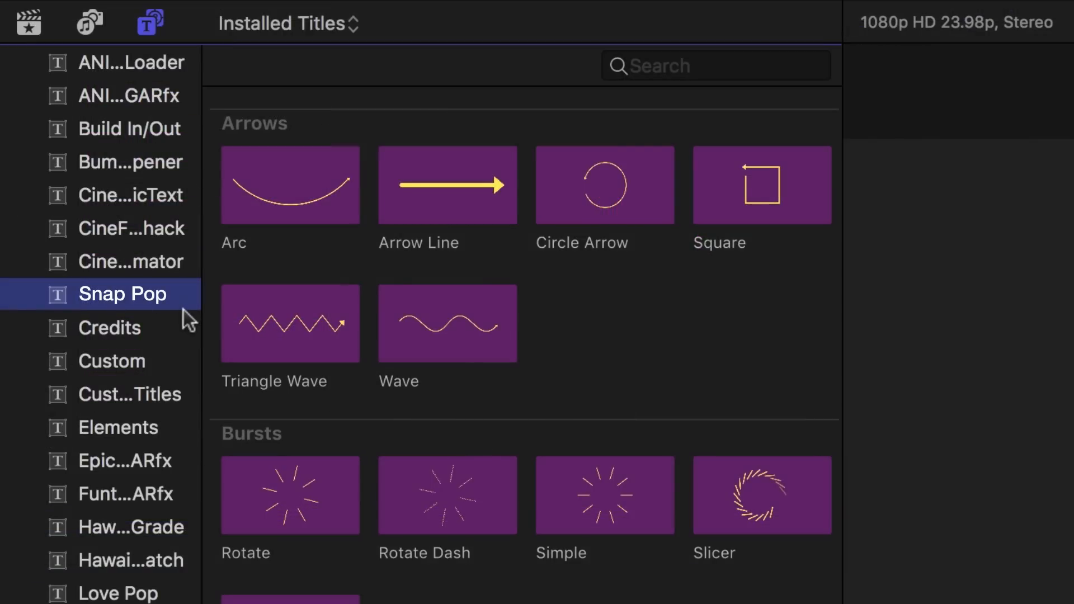
Step: Set the title's drop shadow to 14.1% opacity, 29 blur, 52 distance, and scale 1043
scroll("down", 3)
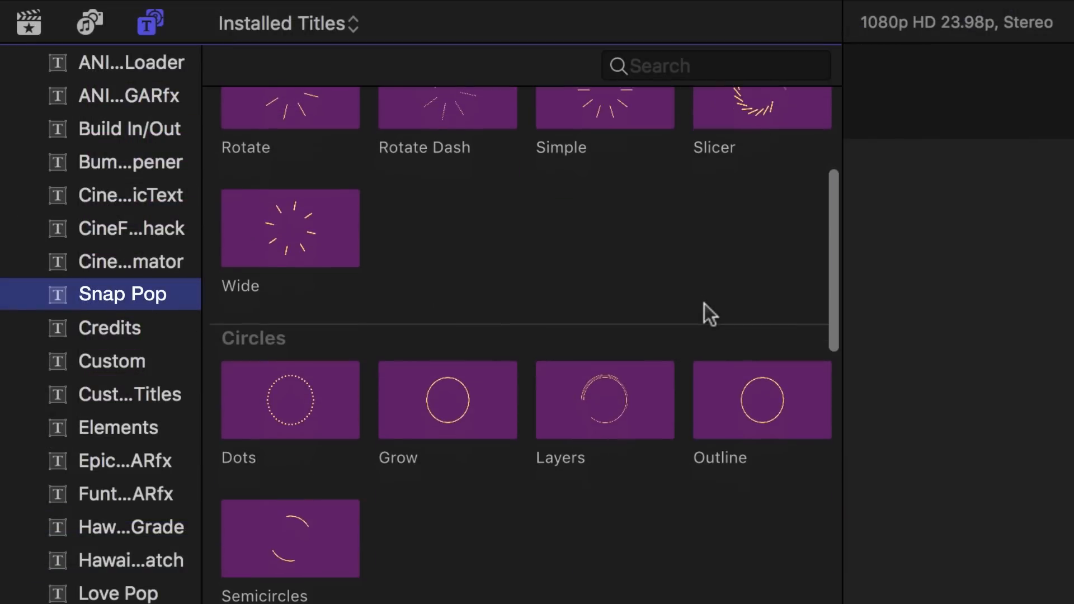
scroll("down", 3)
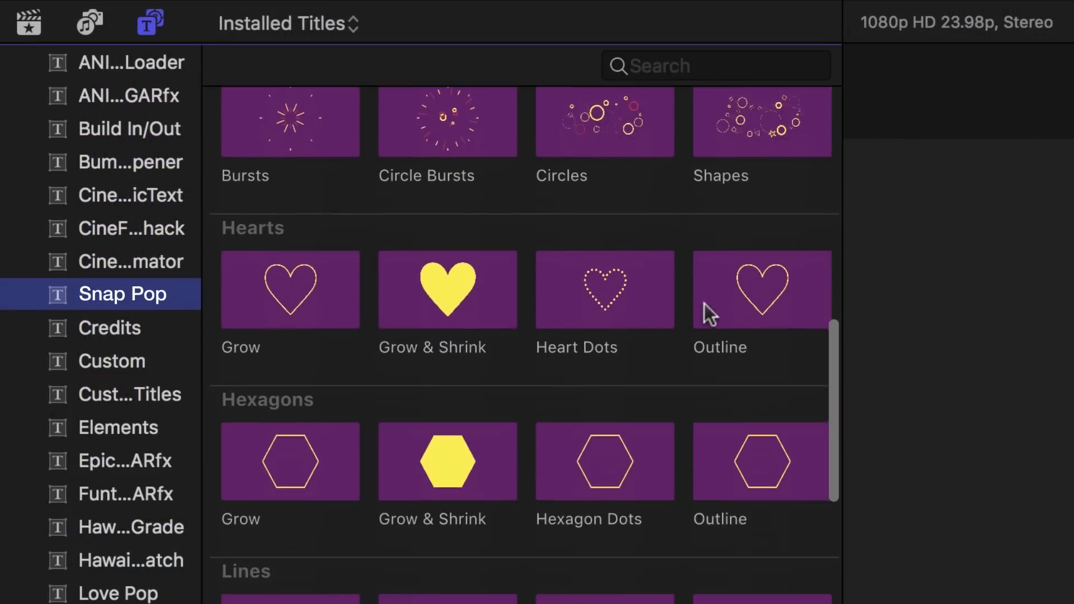
scroll("down", 3)
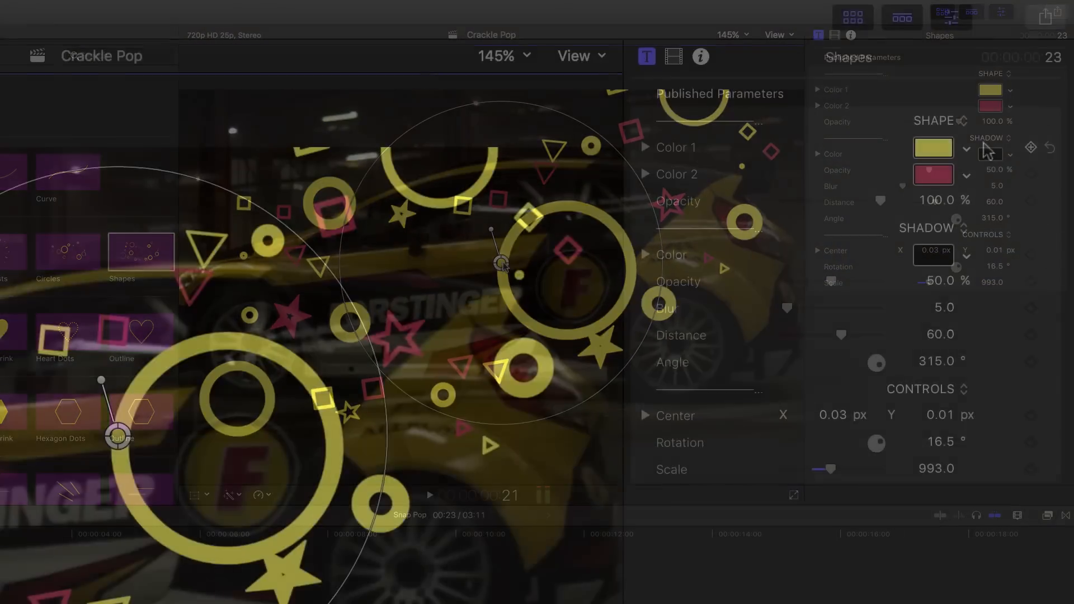
left_click(932, 147)
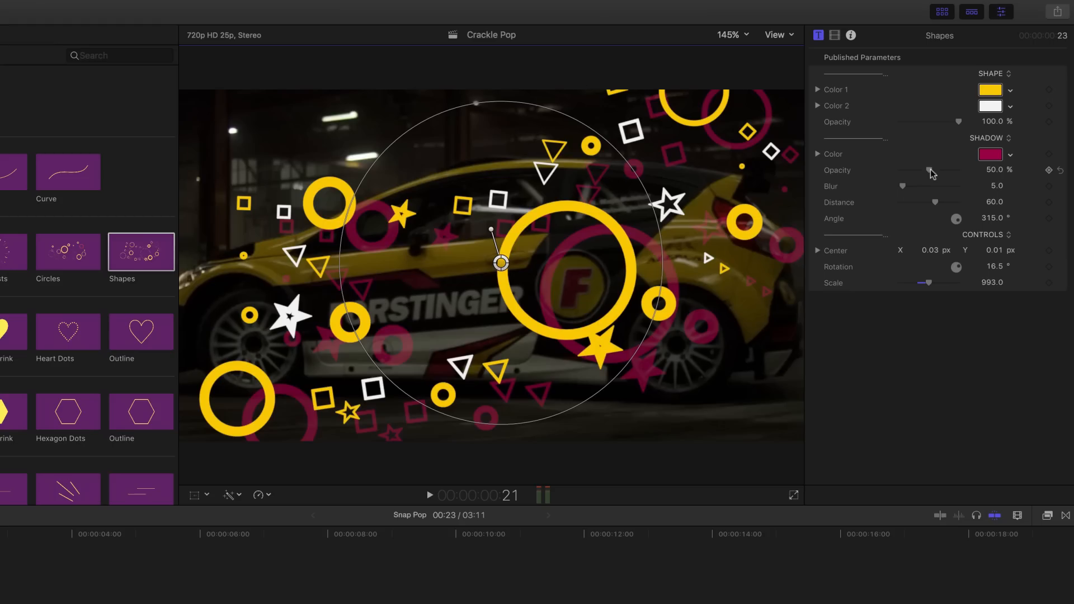
left_click_drag(930, 170, 908, 170)
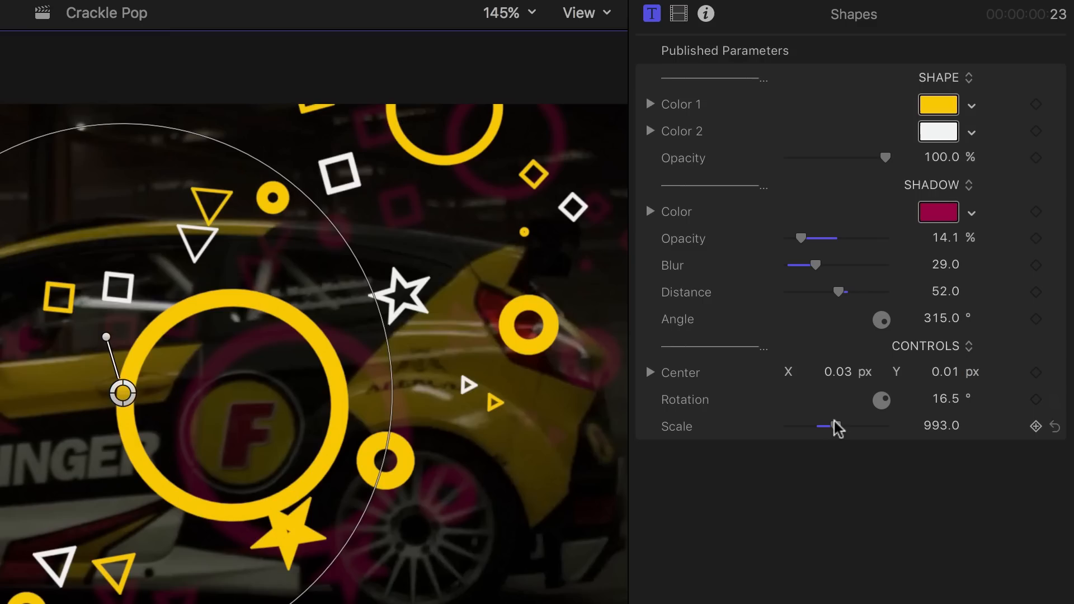
left_click_drag(815, 425, 839, 425)
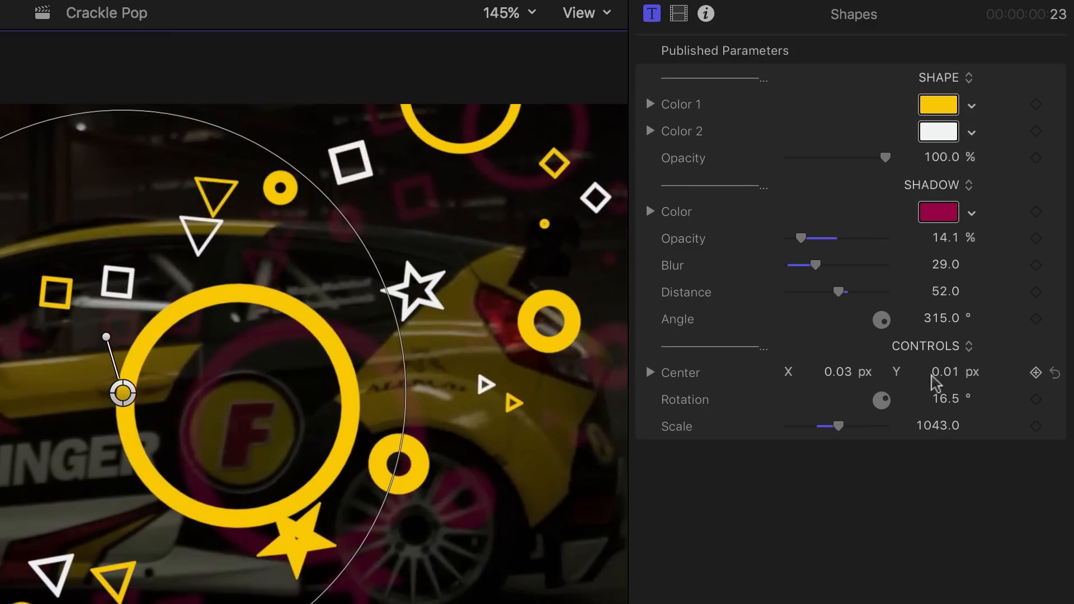